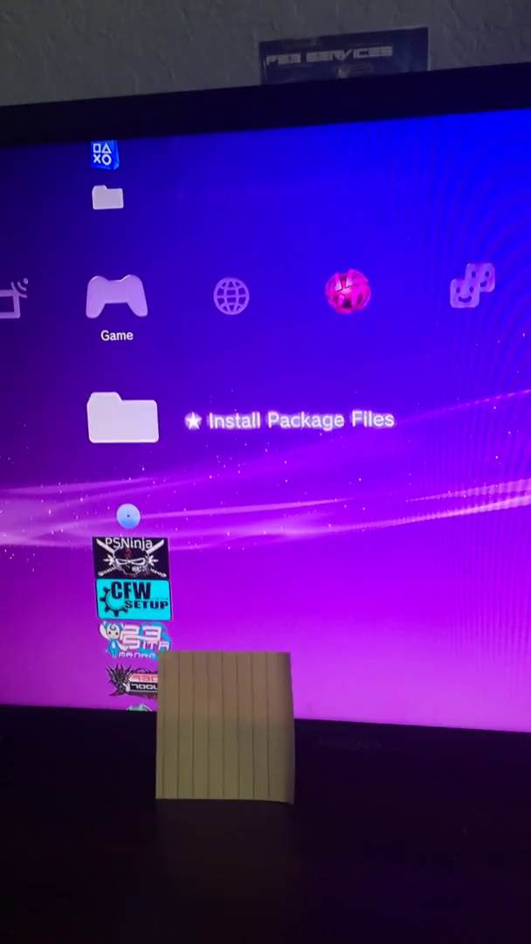
Open the Install Package Files list showing SEN Enabler v5.8.3 beta, multiMAN and psnpatch packages
left_click(115, 420)
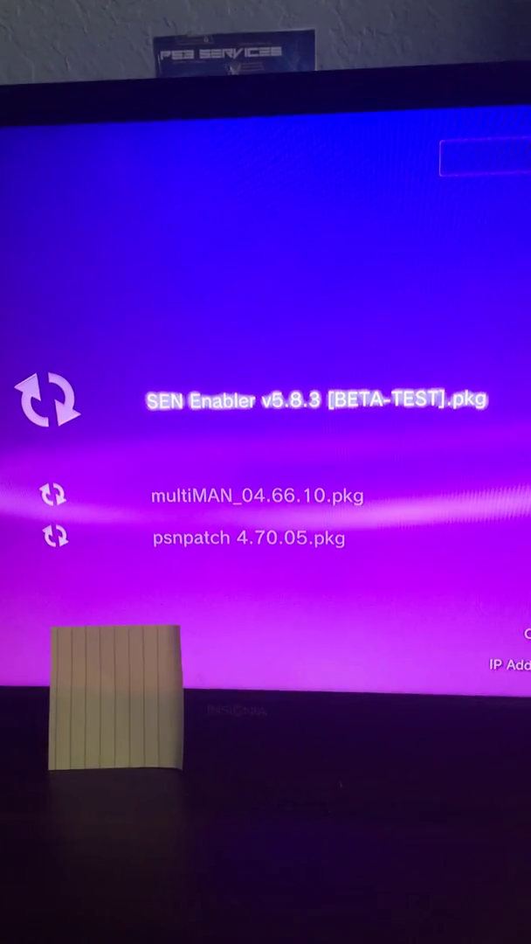